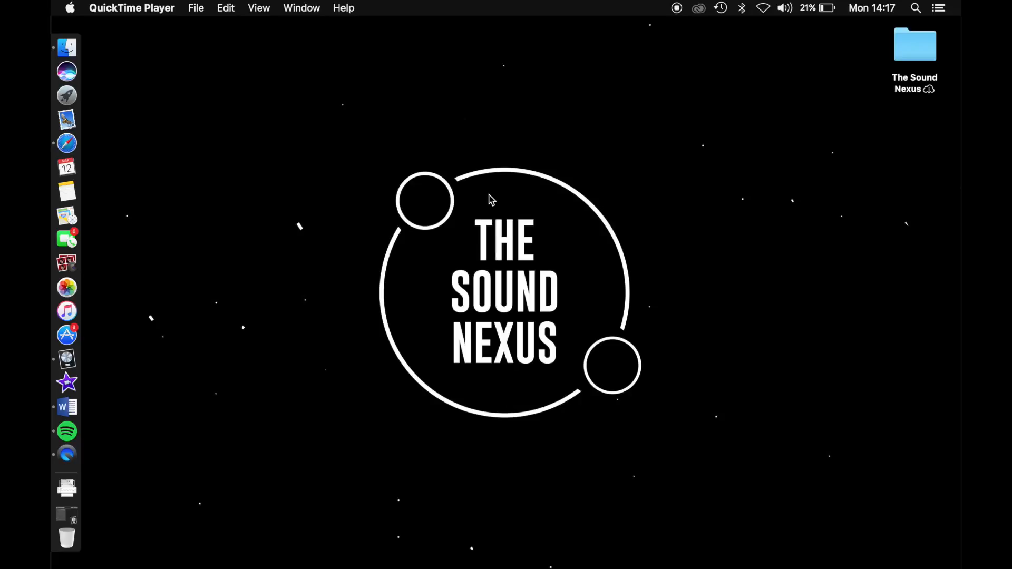
pyautogui.moveTo(97, 349)
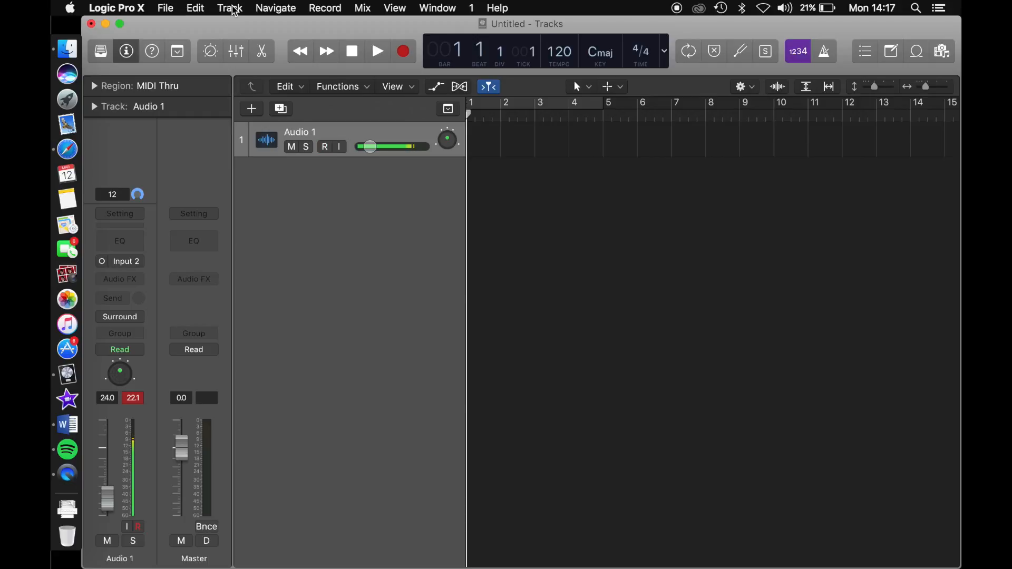
# Step: Add a new audio track (Audio 2) through the Track menu's New Tracks dialog
pyautogui.click(325, 146)
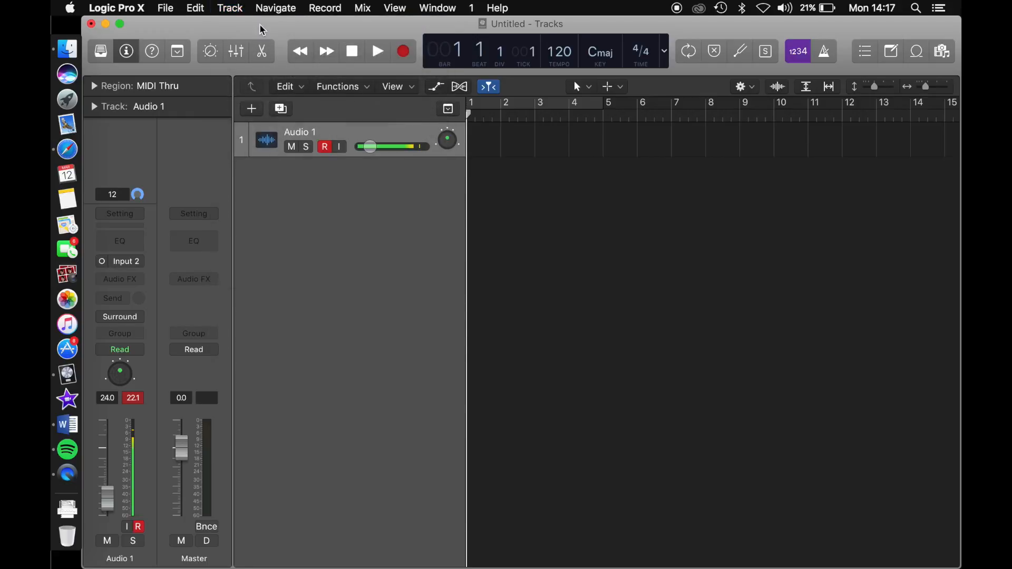
pyautogui.click(252, 108)
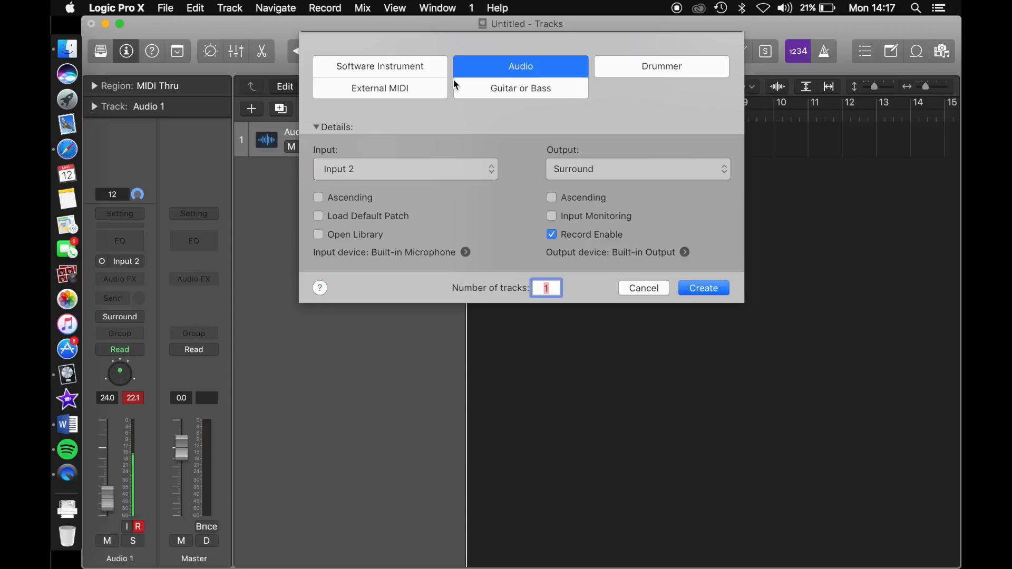
pyautogui.click(702, 288)
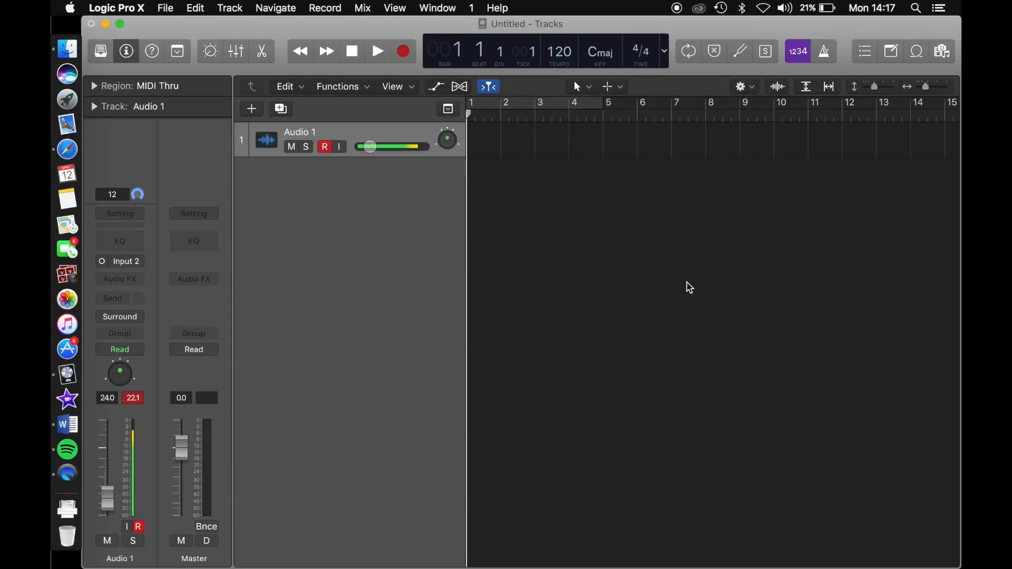
# Step: Add Audio 3 via the + button, then a track copying the current track's settings
pyautogui.click(251, 109)
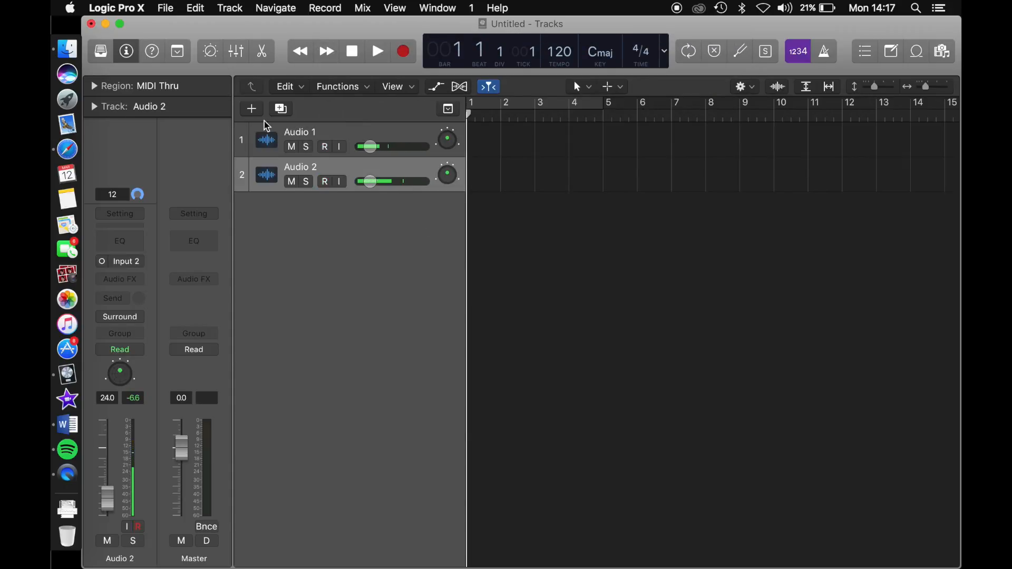
pyautogui.click(251, 109)
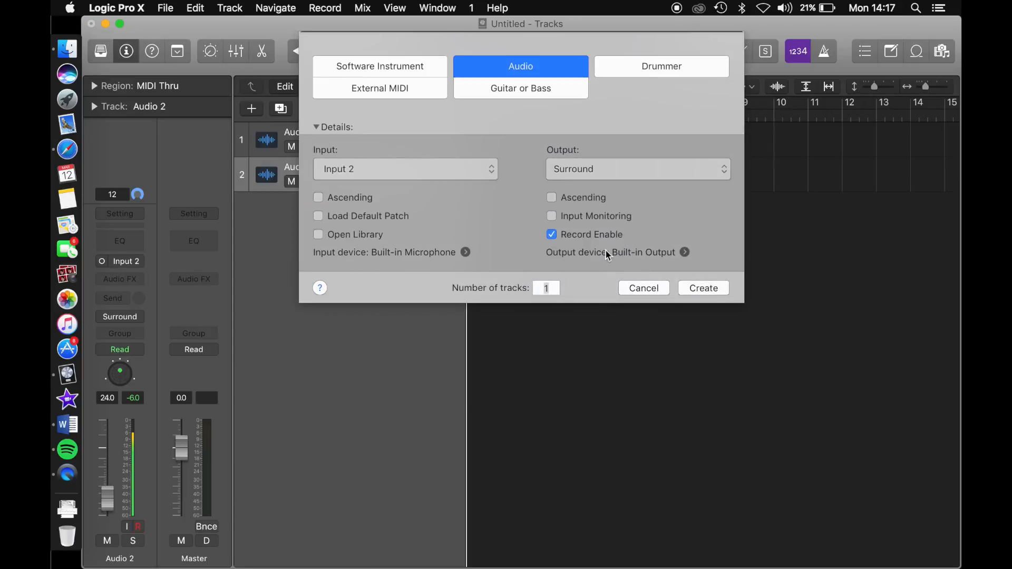
pyautogui.click(702, 288)
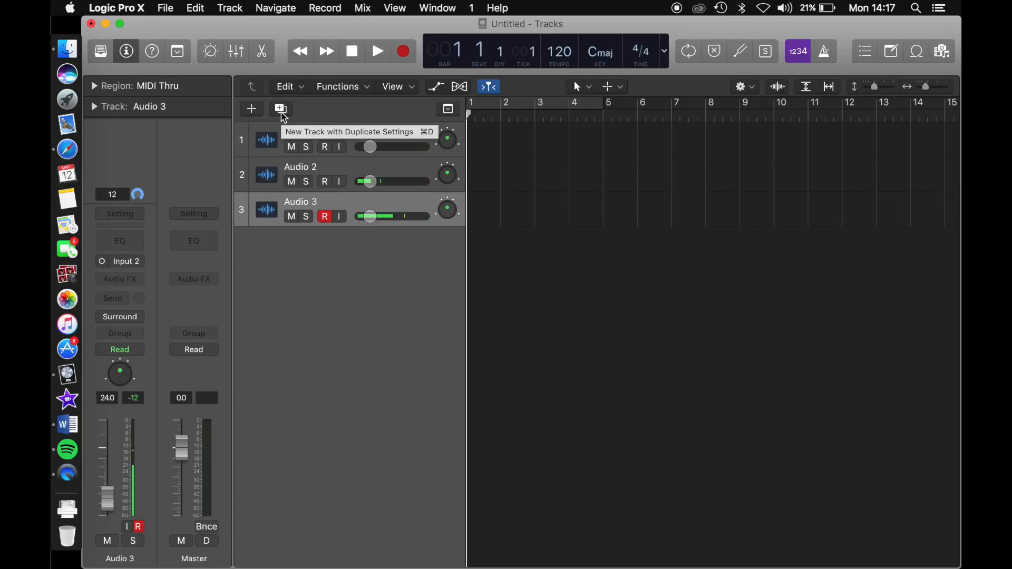
pyautogui.click(280, 109)
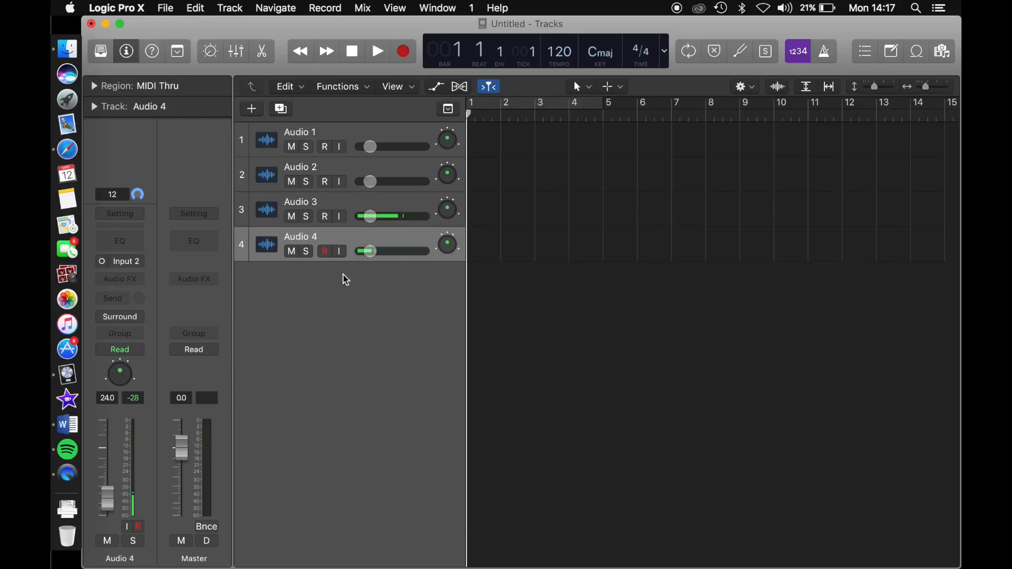
# Step: Add a fifth duplicate-settings track, Audio 5, then undo the last change
pyautogui.click(325, 216)
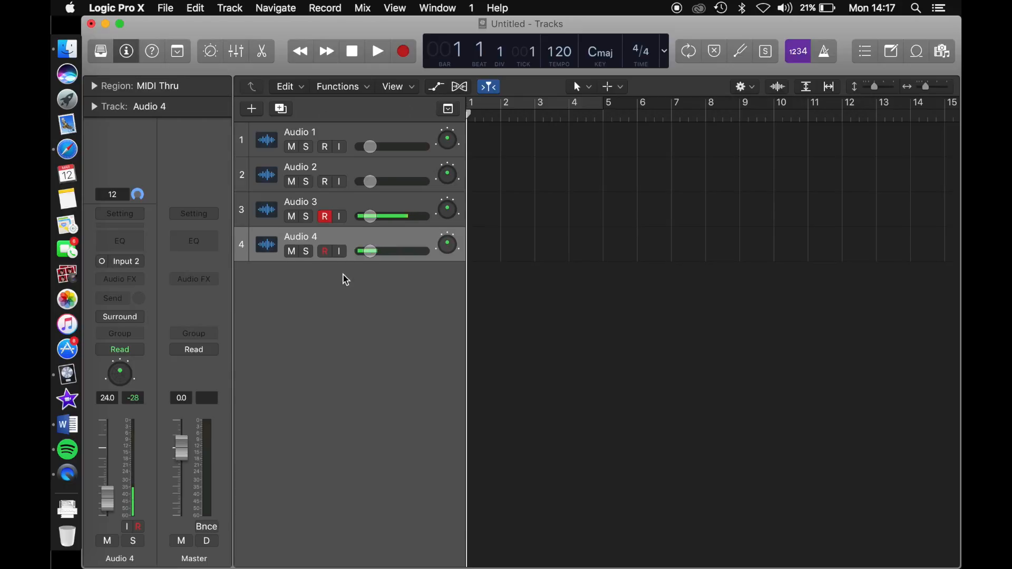
pyautogui.click(325, 216)
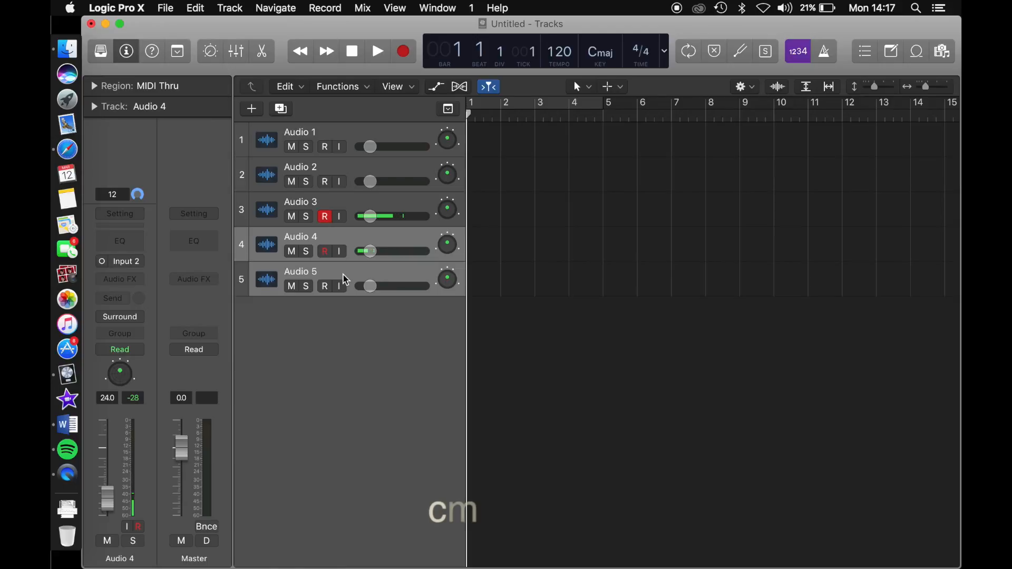
pyautogui.press('cmd+z')
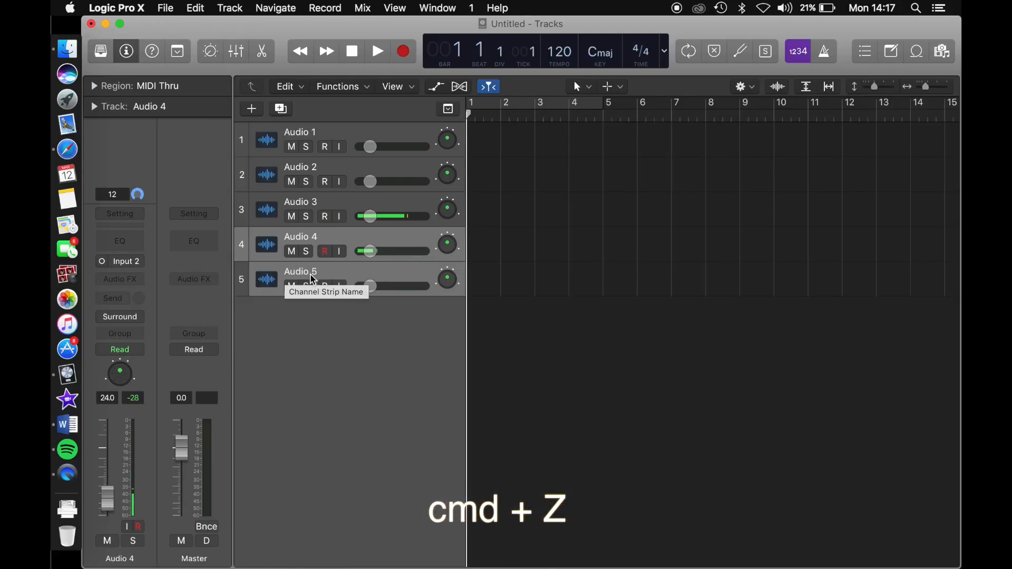
pyautogui.click(325, 216)
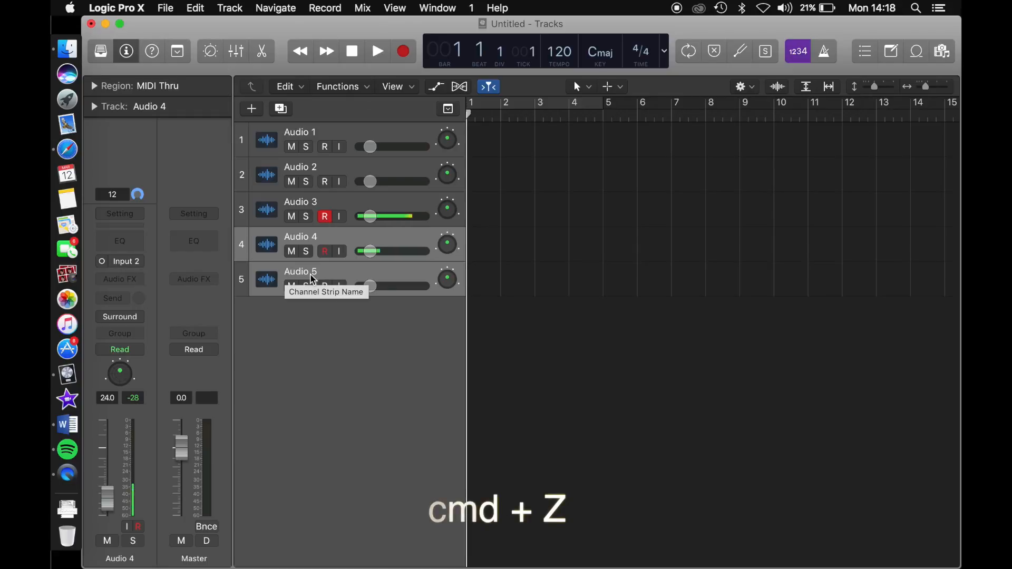
pyautogui.press('cmd+z')
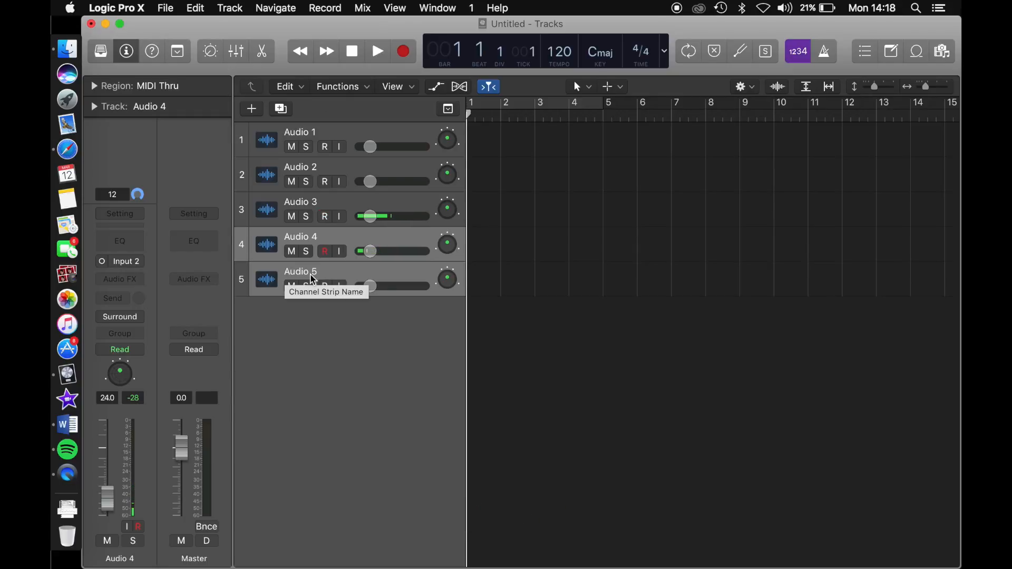